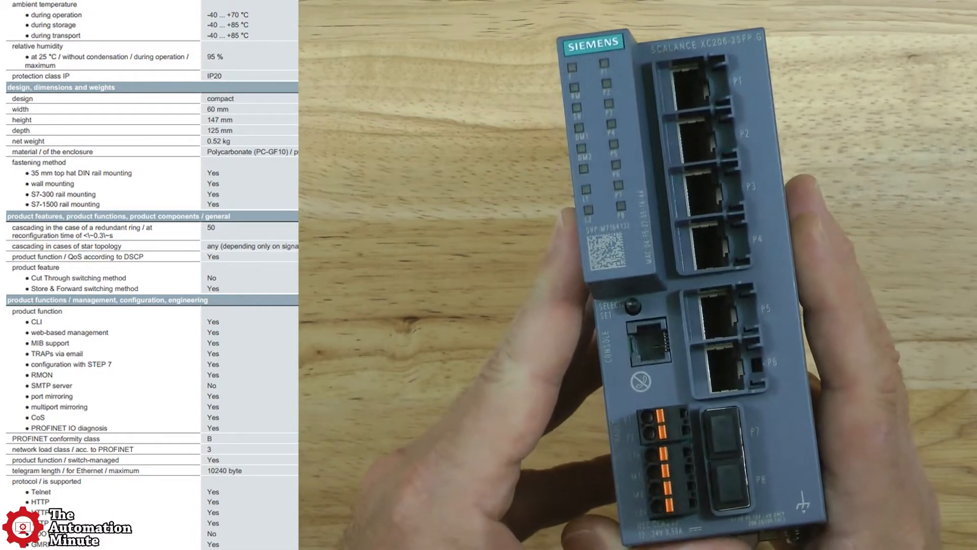
pyautogui.scroll(-3)
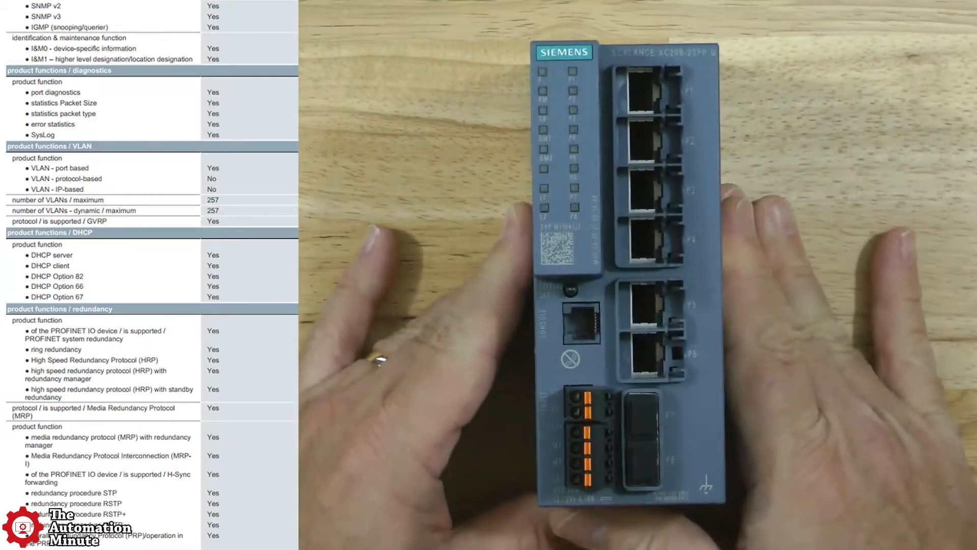
pyautogui.scroll(-3)
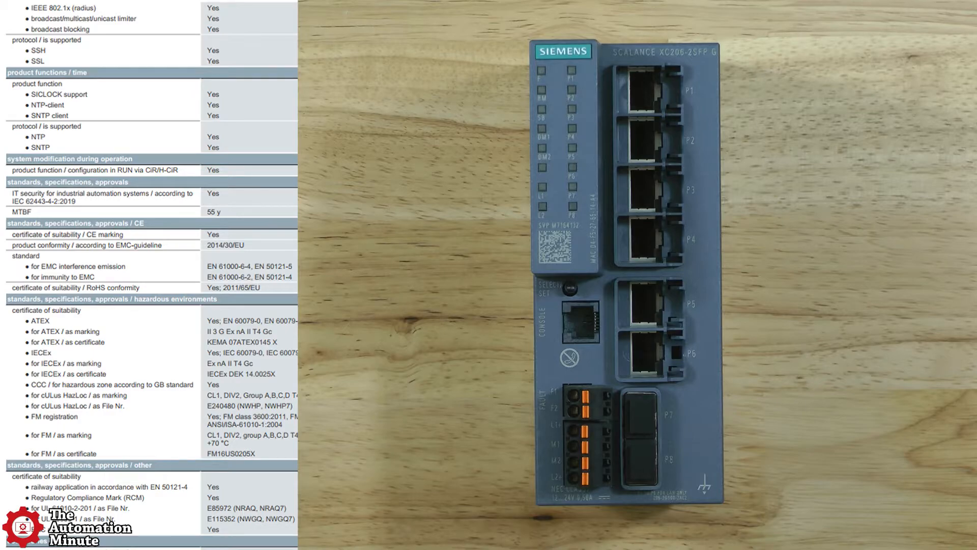